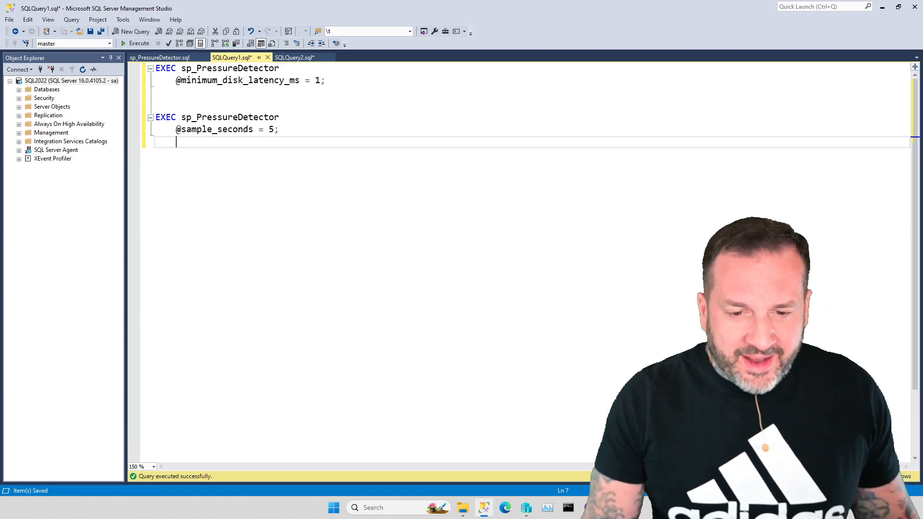
mouse_move(295, 158)
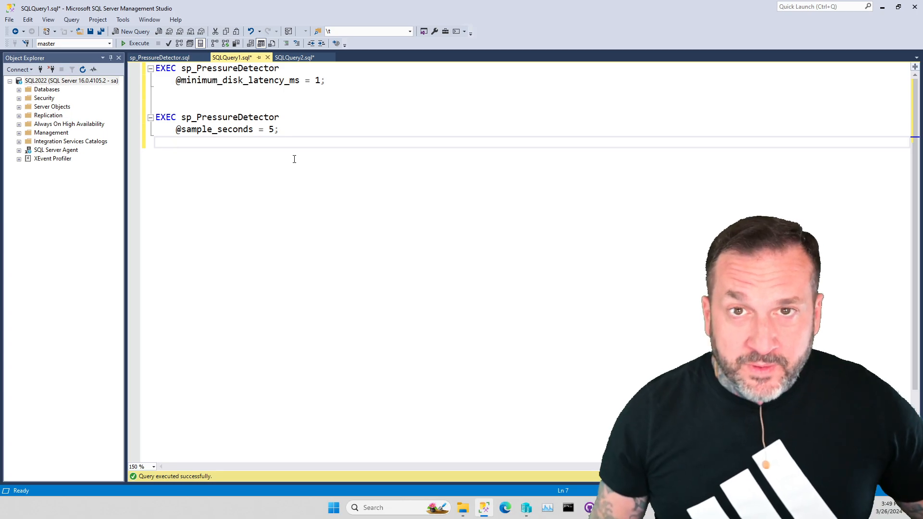
left_click(177, 141)
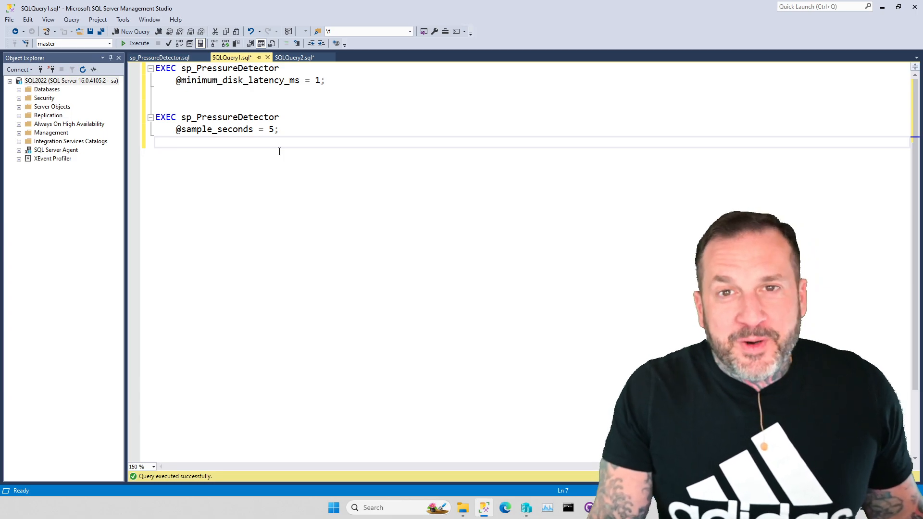
mouse_move(336, 195)
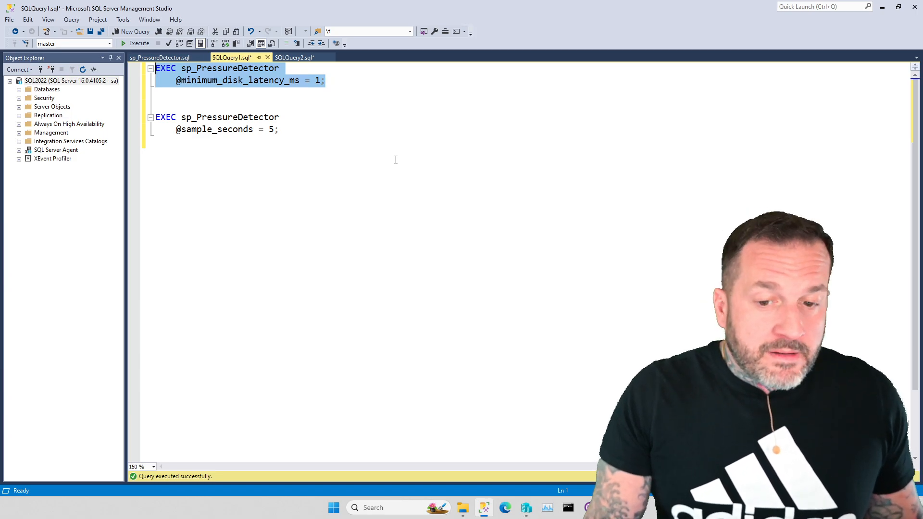
left_click(138, 43)
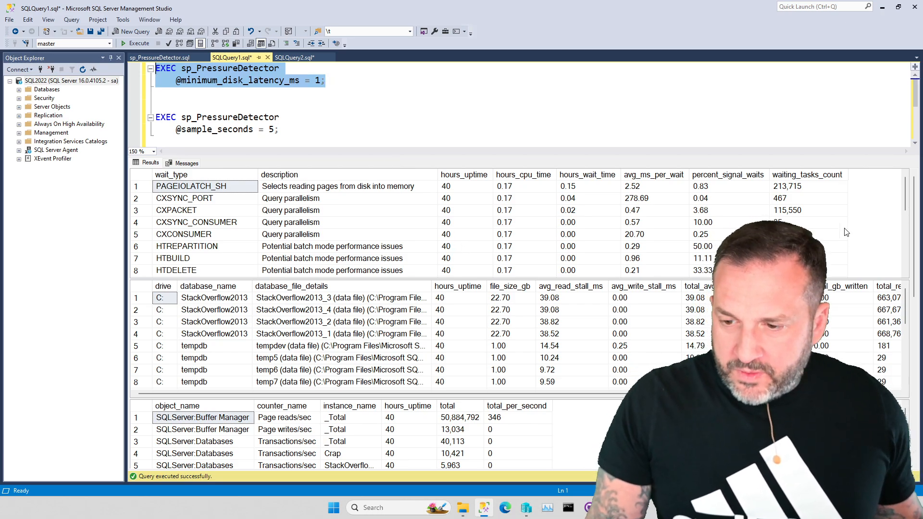
mouse_move(846, 232)
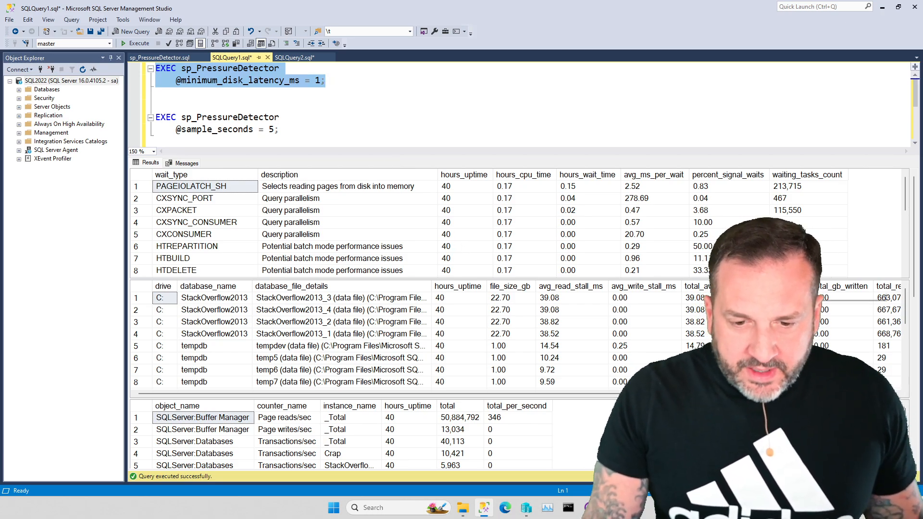
scroll("down", 3)
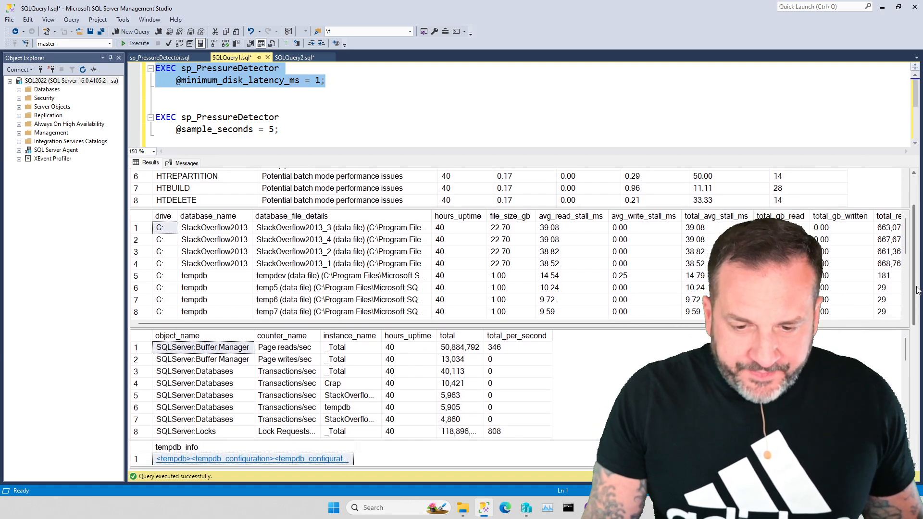
scroll("down", 3)
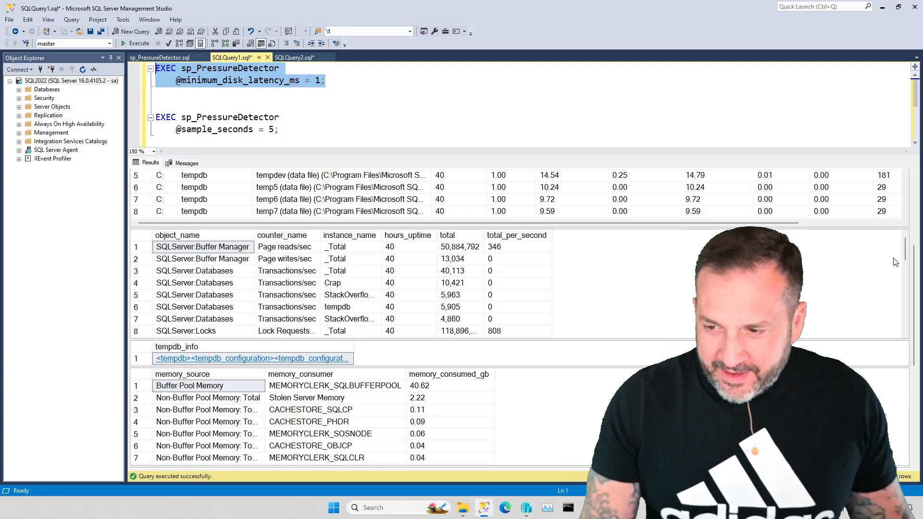
mouse_move(204, 245)
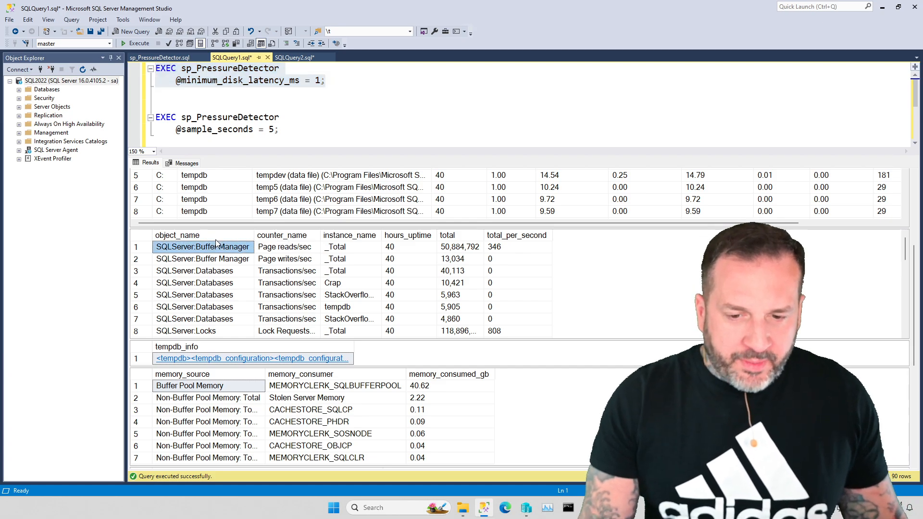
left_click(282, 234)
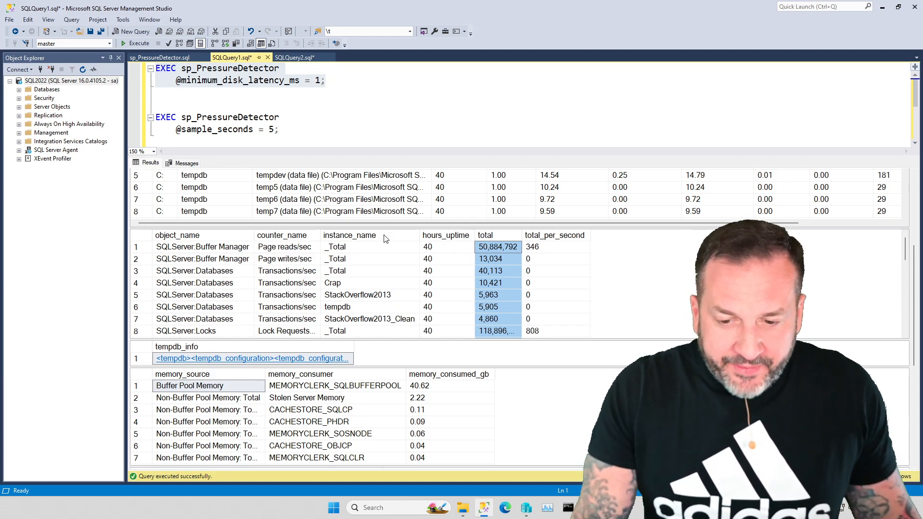
mouse_move(644, 293)
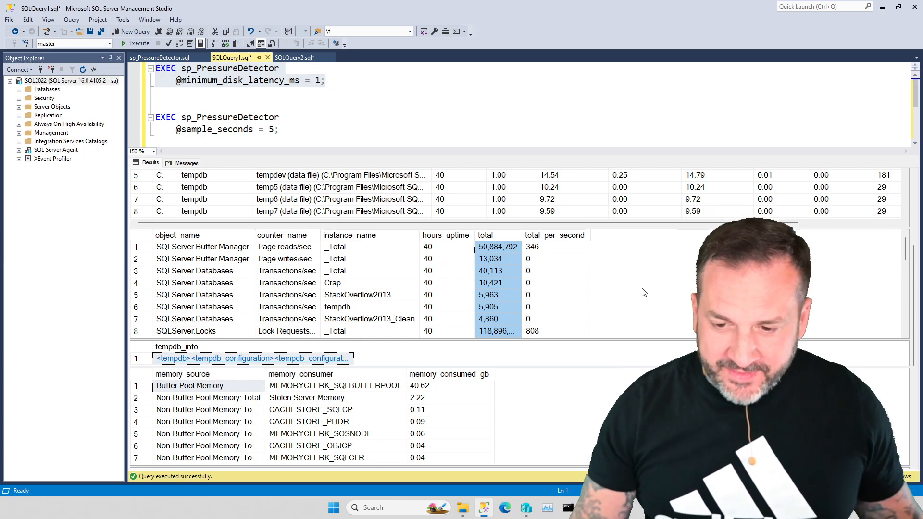
mouse_move(622, 288)
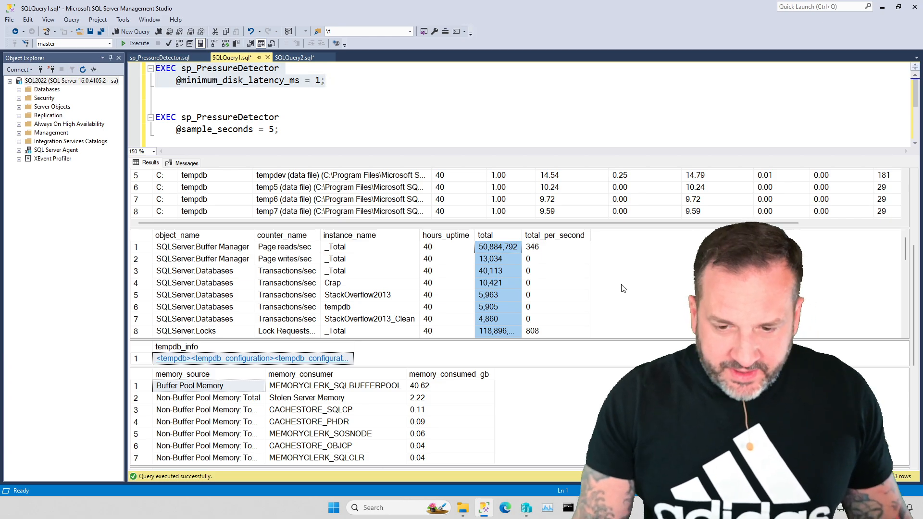
scroll("down", 3)
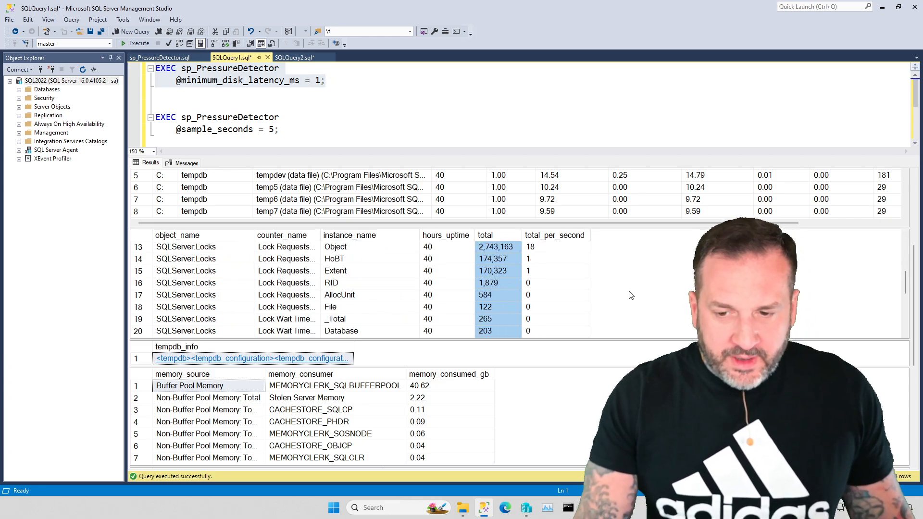
scroll("down", 3)
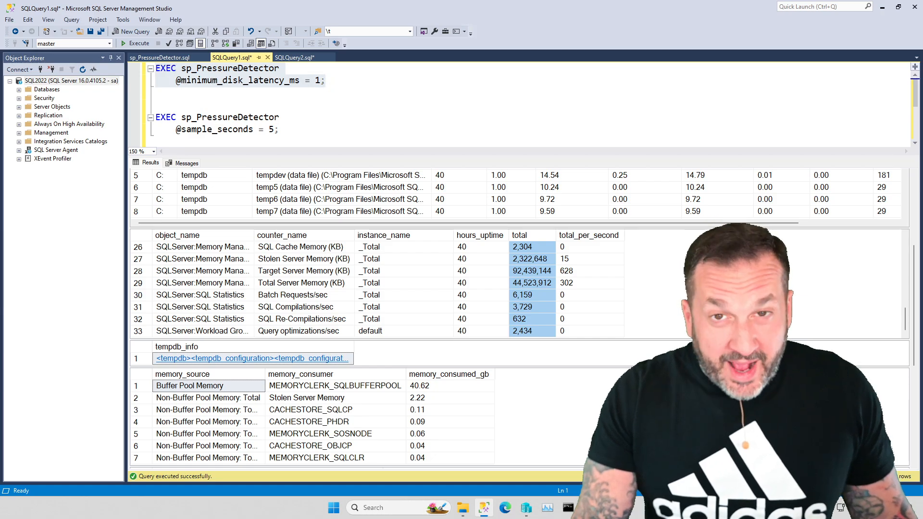
scroll("up", 3)
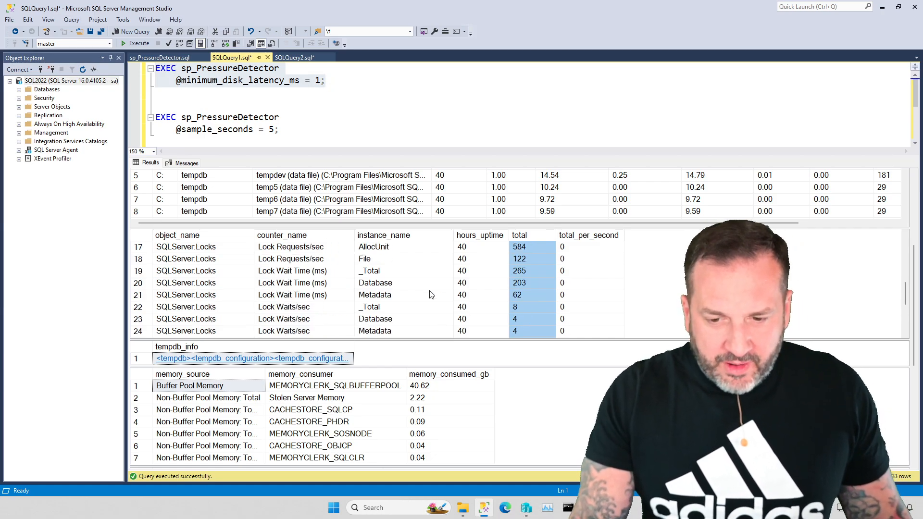
left_click(373, 294)
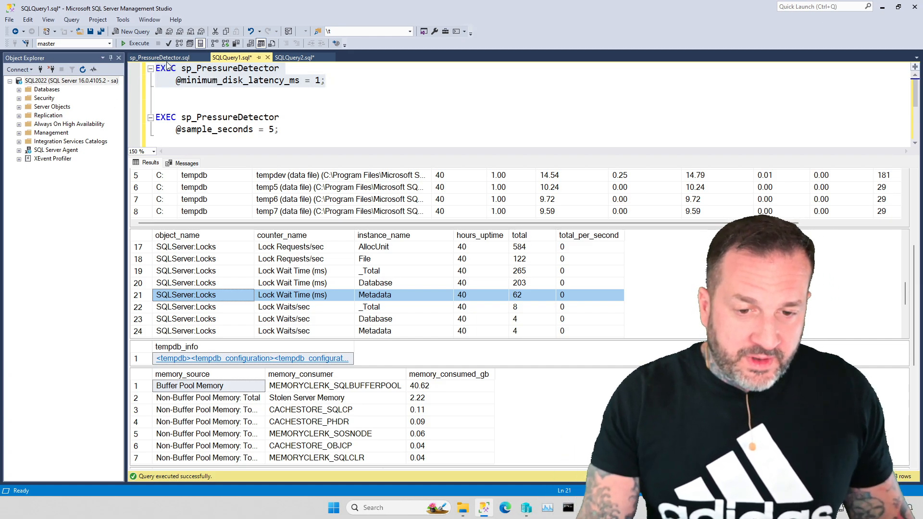
left_click(159, 57)
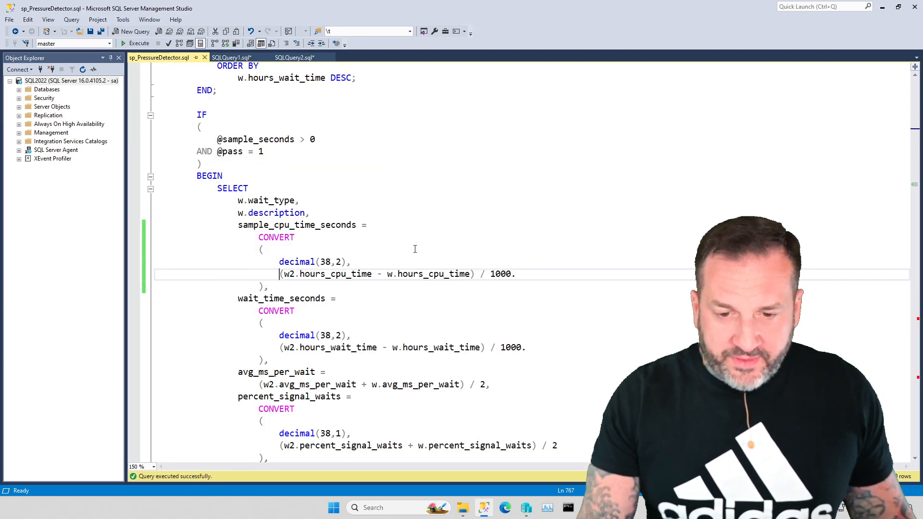
scroll("down", 3)
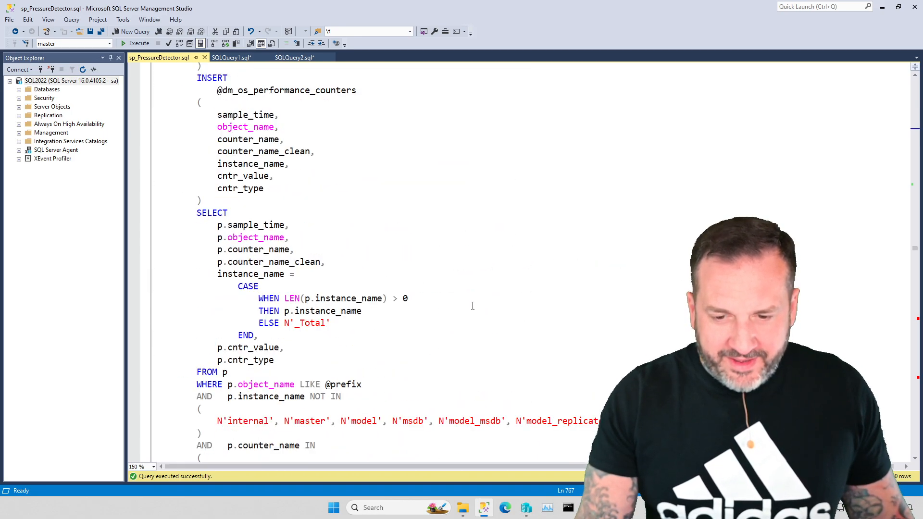
scroll("down", 3)
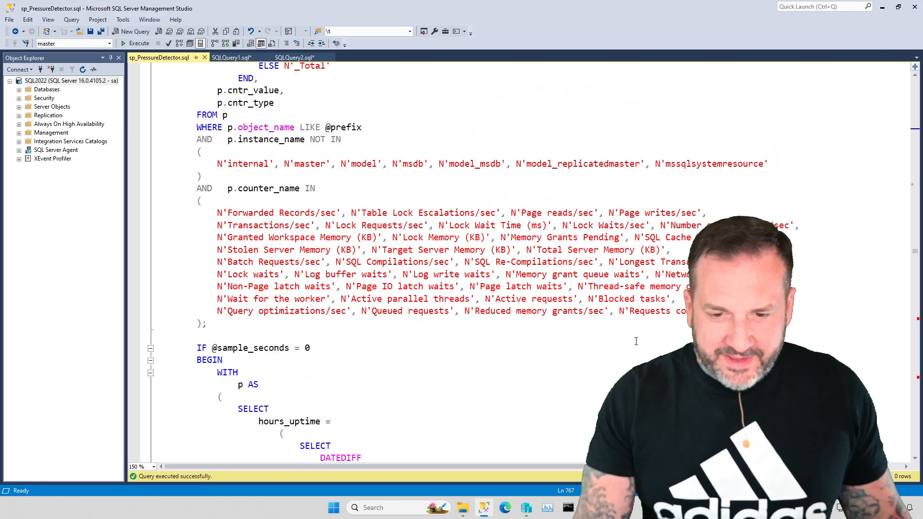
mouse_move(651, 337)
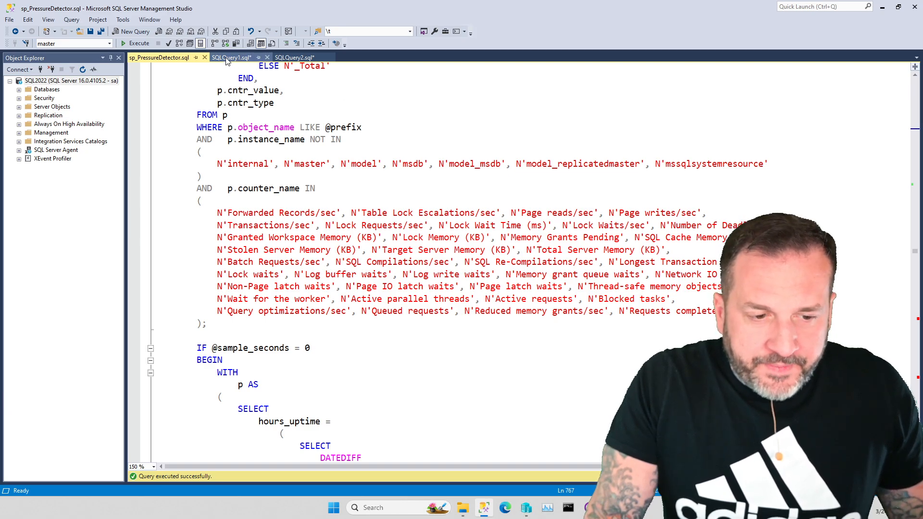
mouse_move(229, 57)
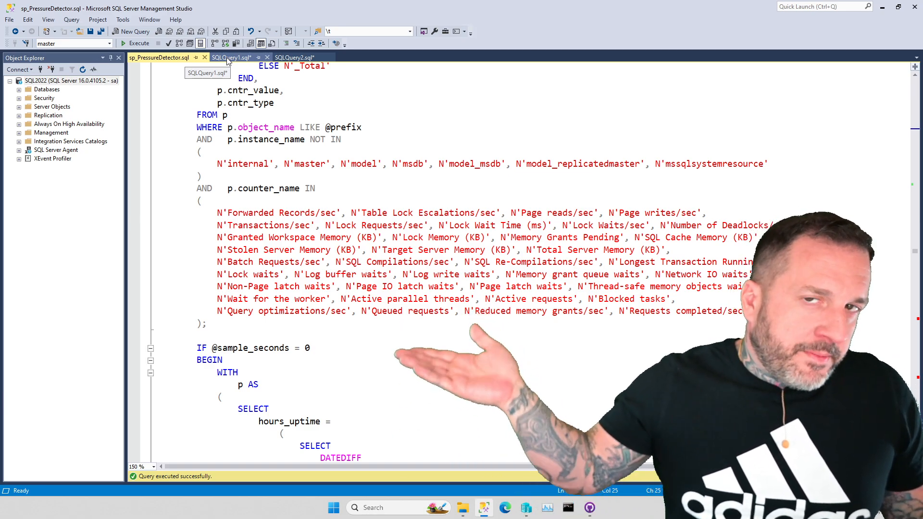
Step: Review the sp_PressureDetector results in SQLQuery1.sql, then show the DBCC DROPCLEANBUFFERS and COUNT_BIG on dbo.Posts query
left_click(230, 57)
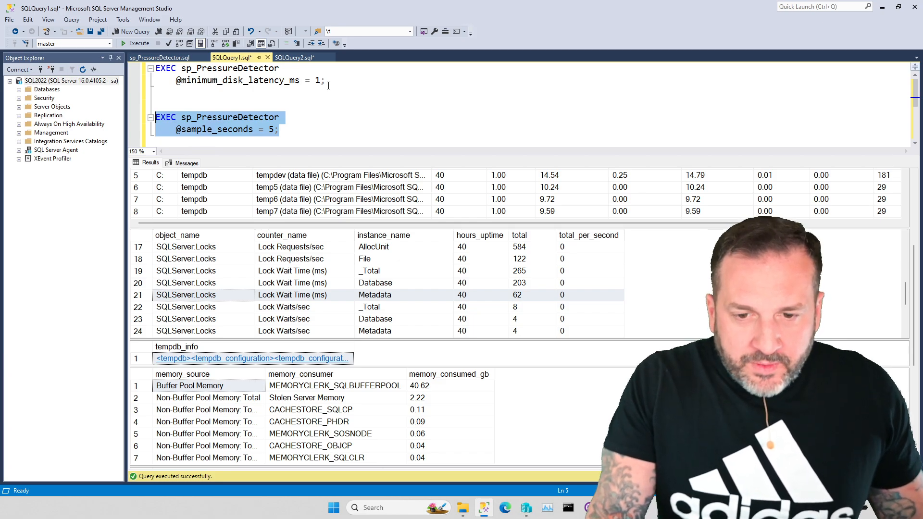
left_click(300, 57)
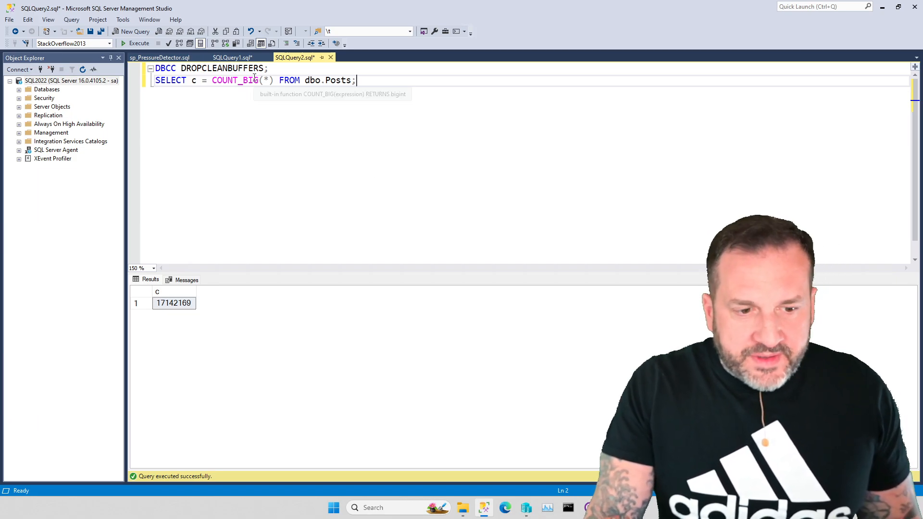
left_click(232, 57)
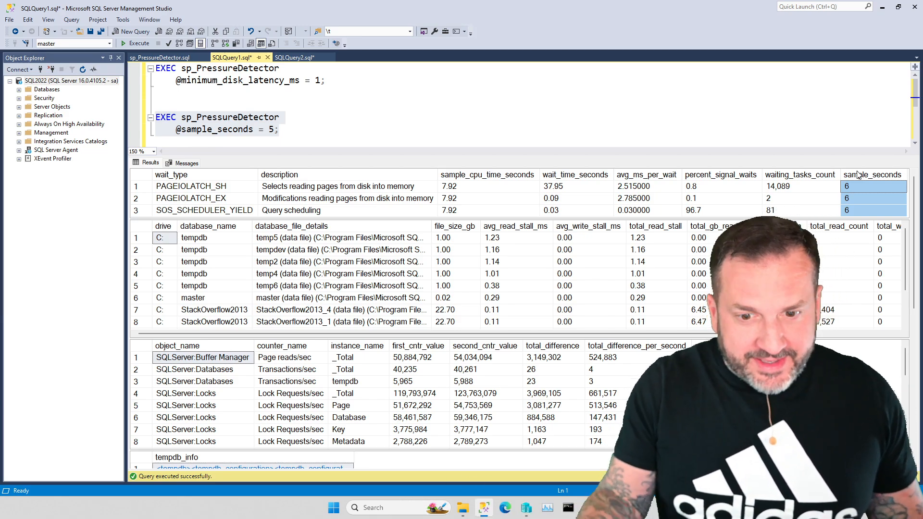
mouse_move(498, 87)
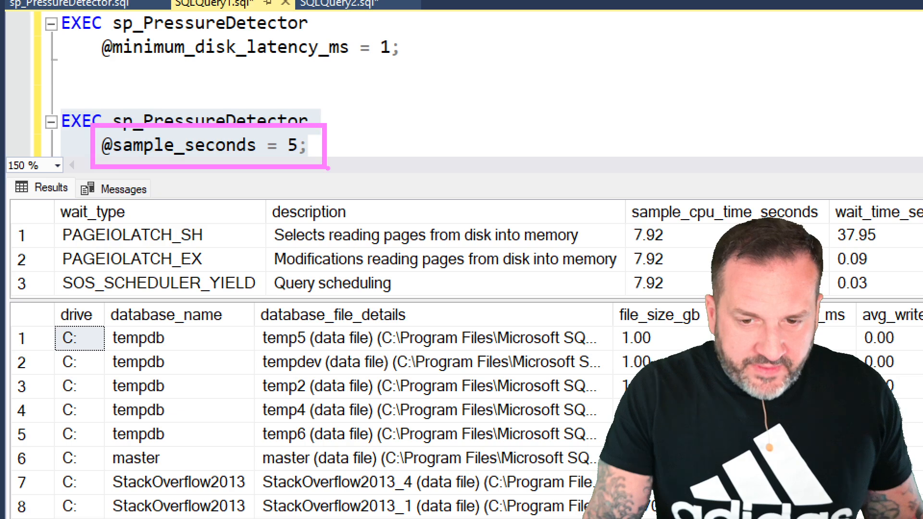
left_click(135, 43)
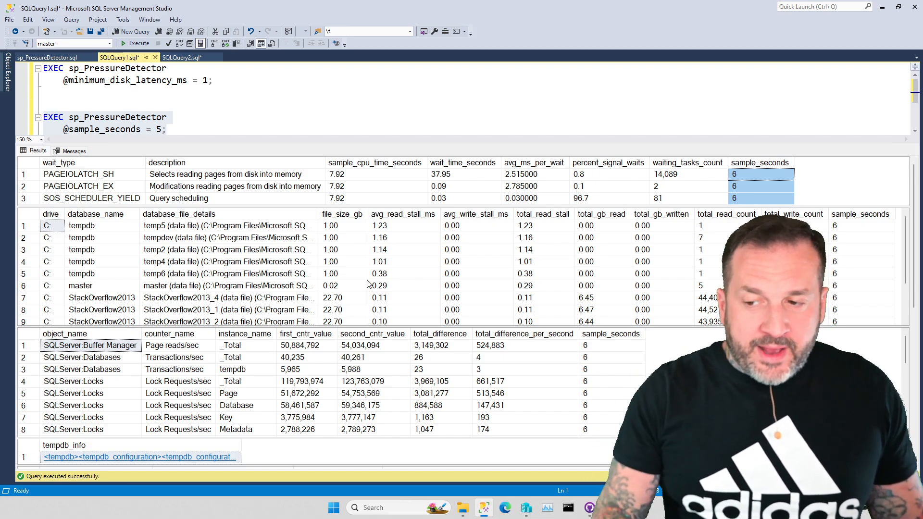
mouse_move(856, 305)
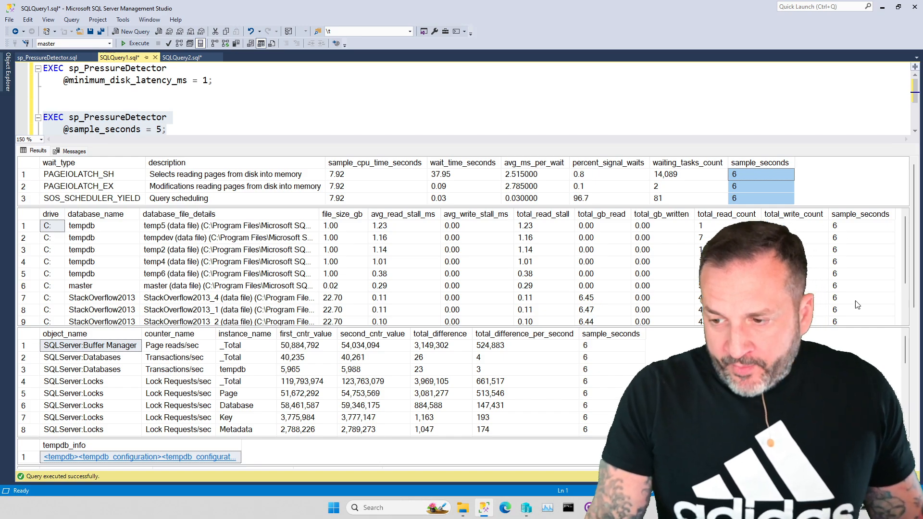
scroll("down", 3)
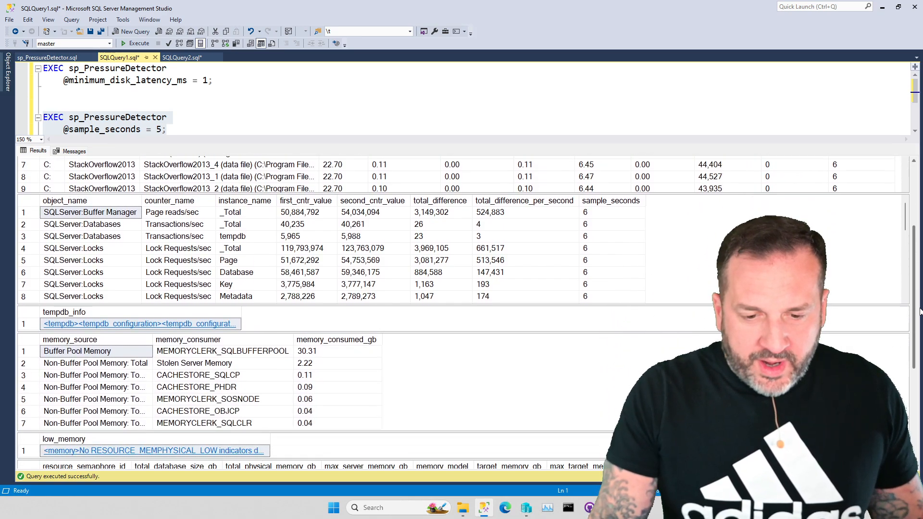
scroll("down", 3)
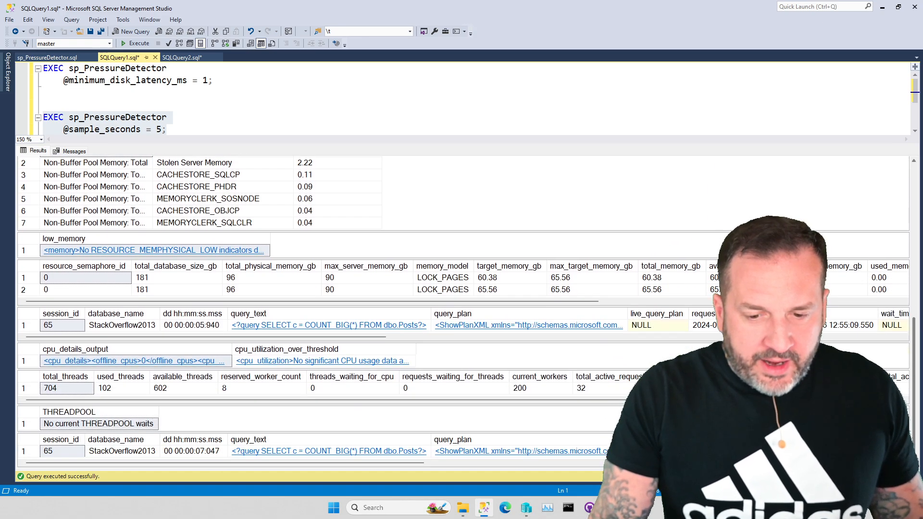
scroll("up", 3)
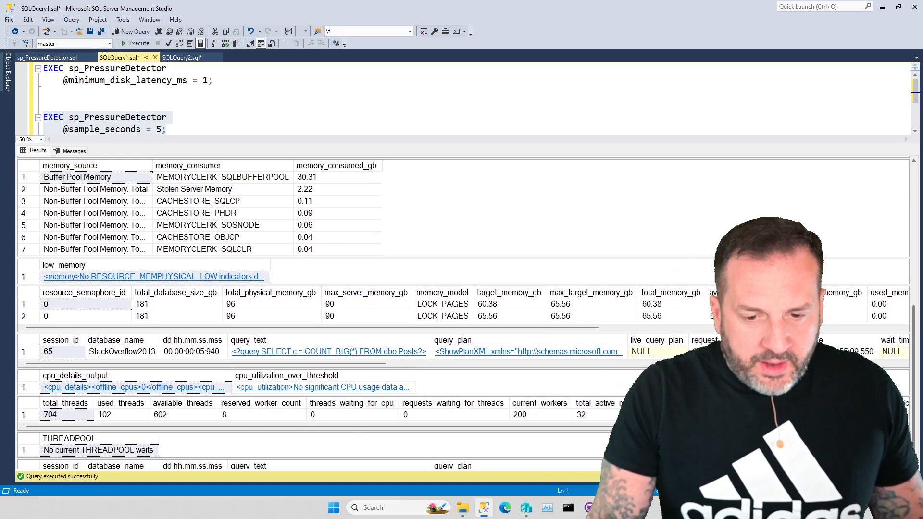
scroll("up", 3)
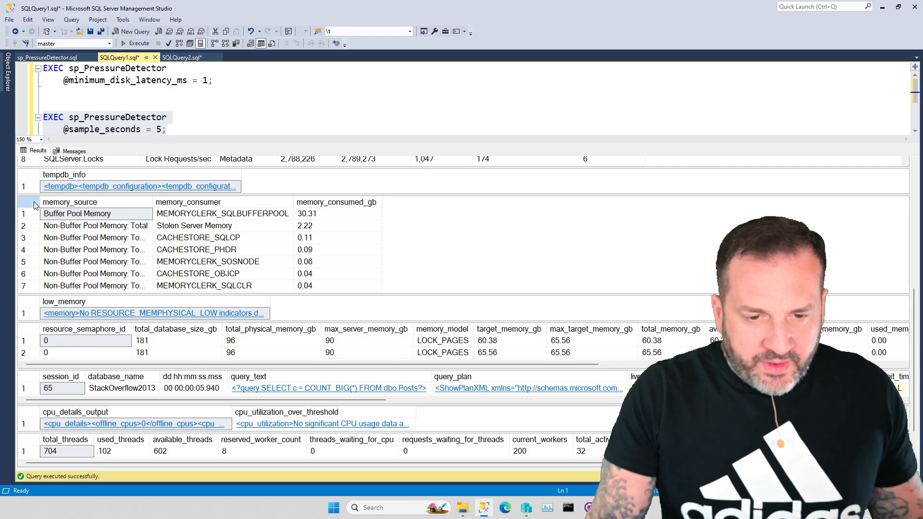
left_click(27, 202)
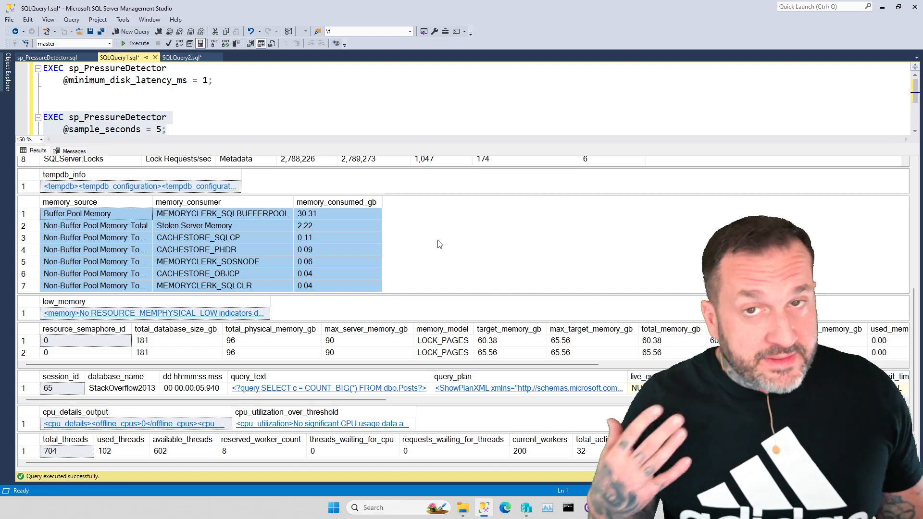
mouse_move(518, 343)
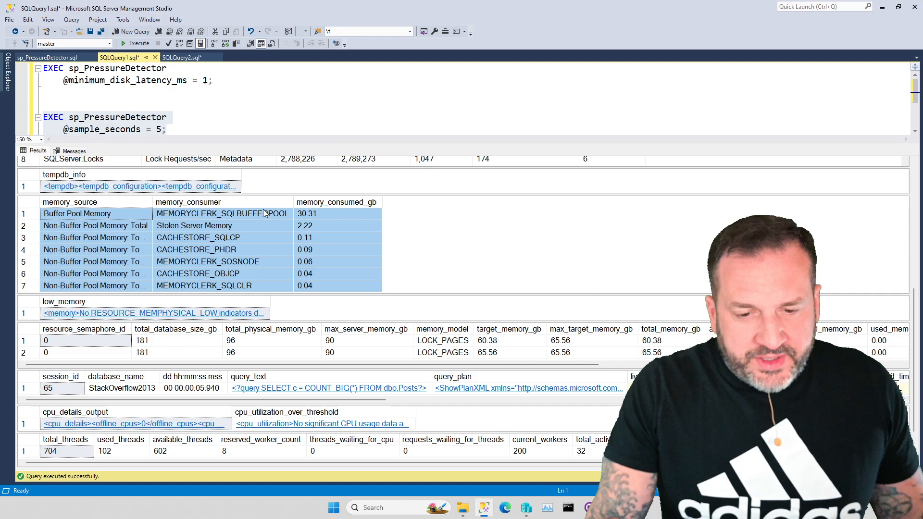
scroll("up", 3)
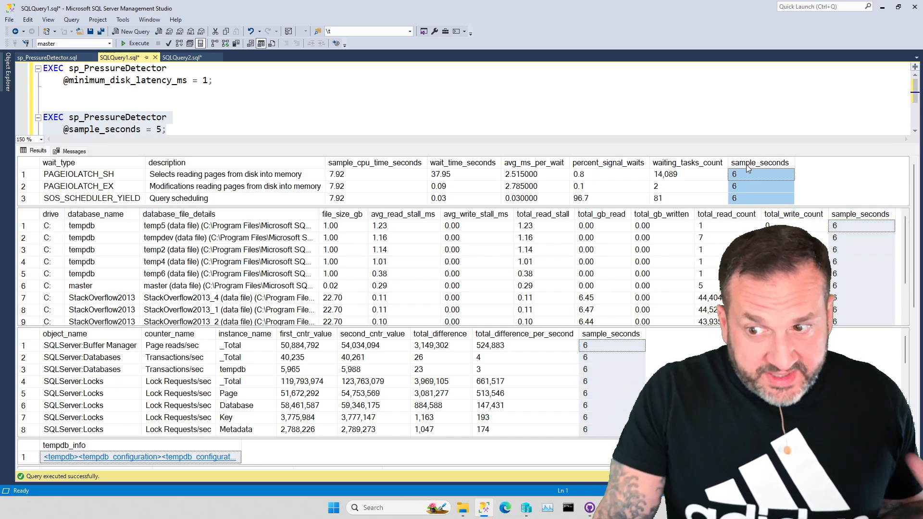
scroll("down", 3)
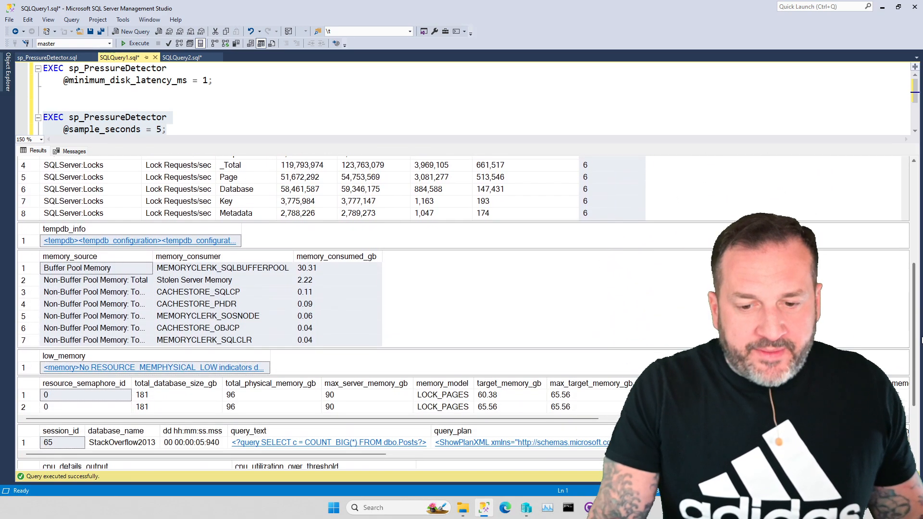
scroll("down", 3)
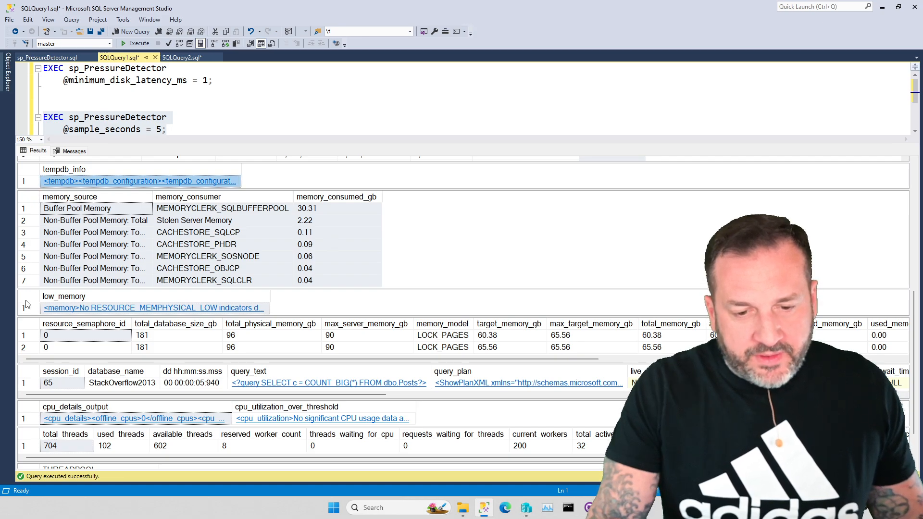
scroll("down", 3)
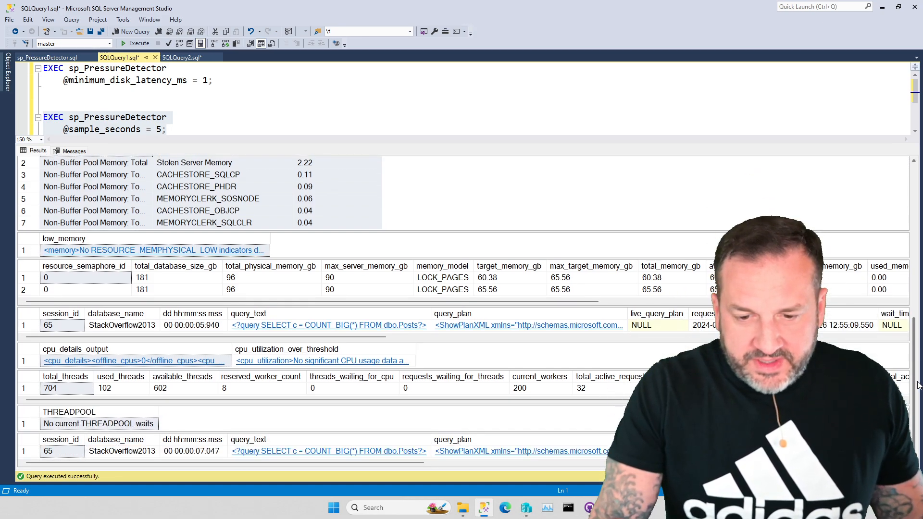
mouse_move(33, 386)
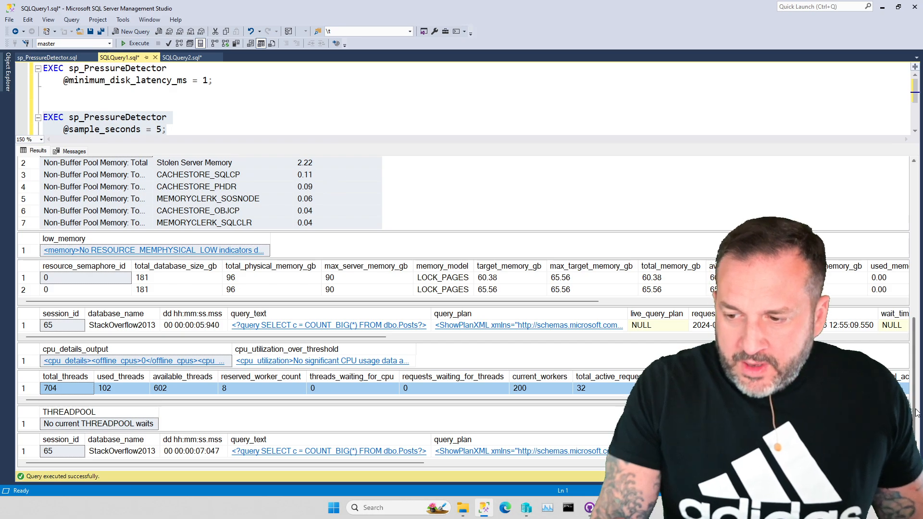
scroll("up", 3)
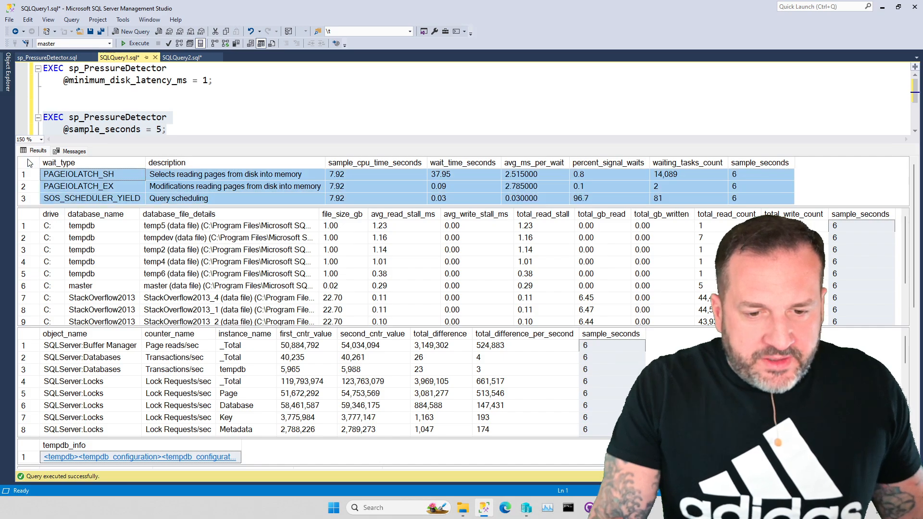
mouse_move(23, 219)
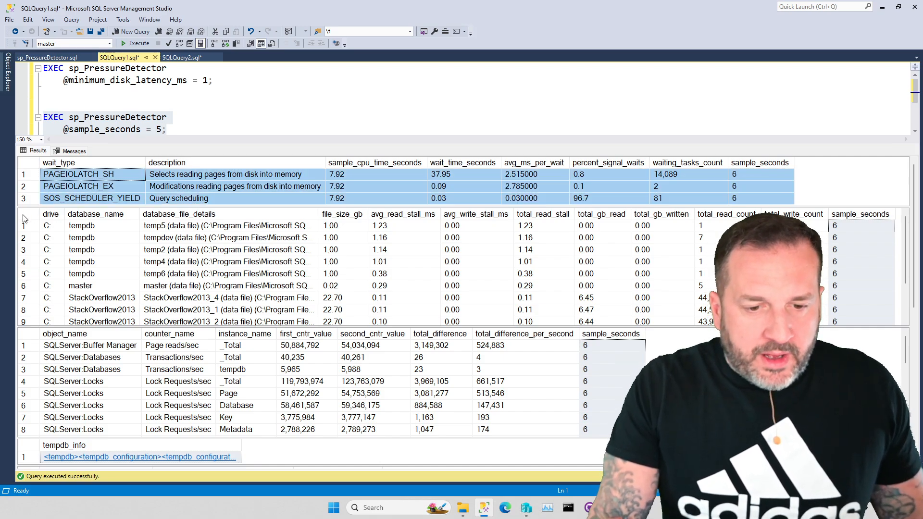
left_click(50, 225)
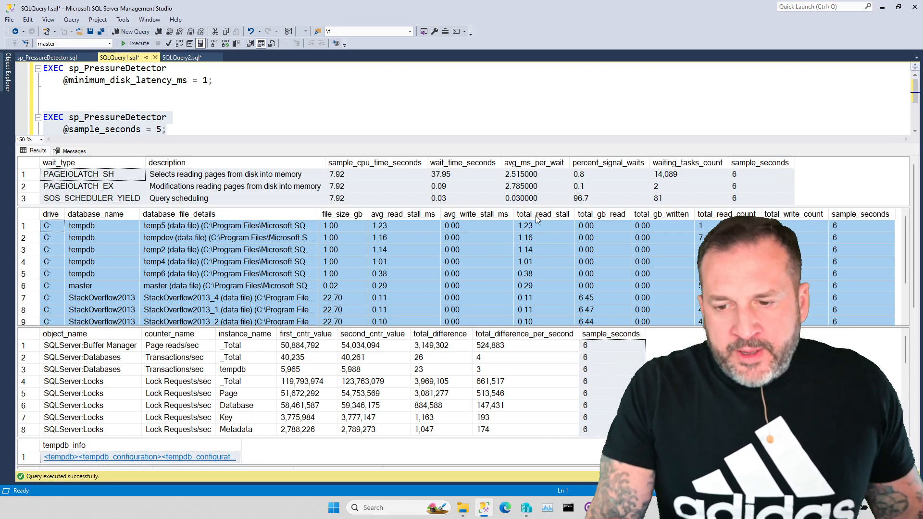
left_click(541, 213)
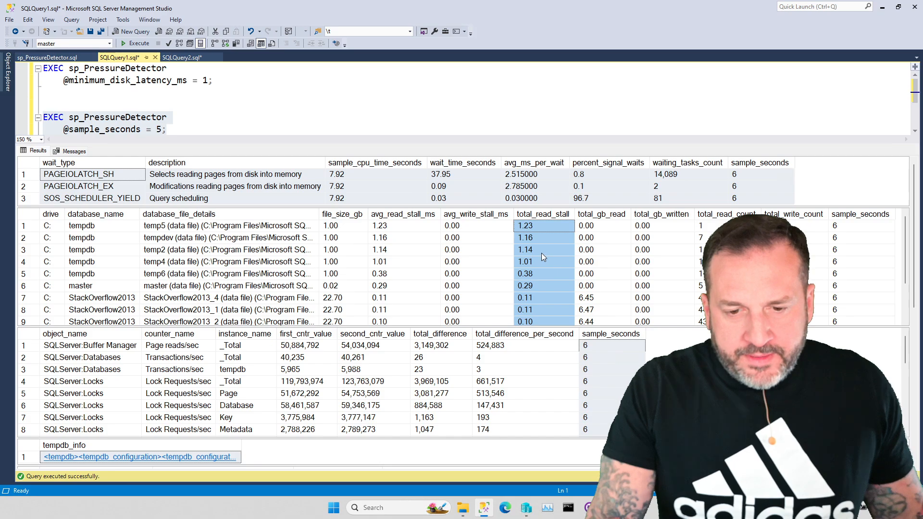
scroll("down", 3)
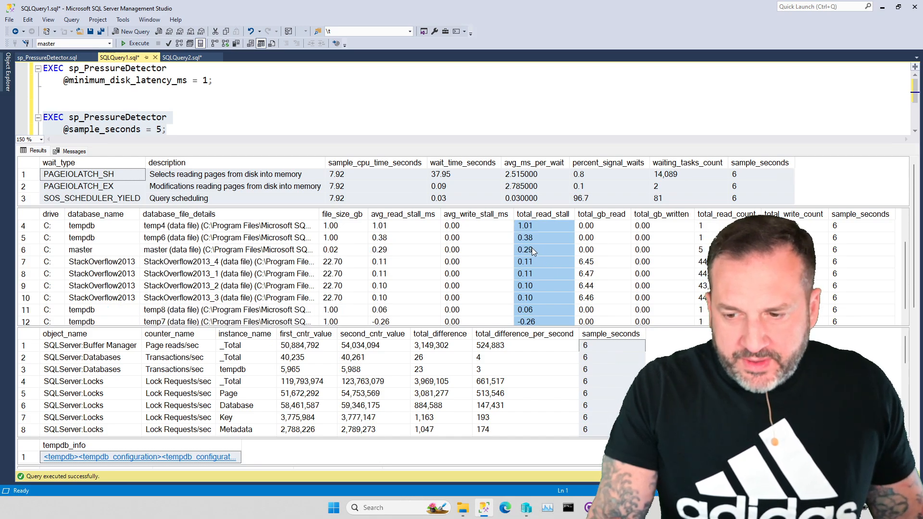
scroll("down", 3)
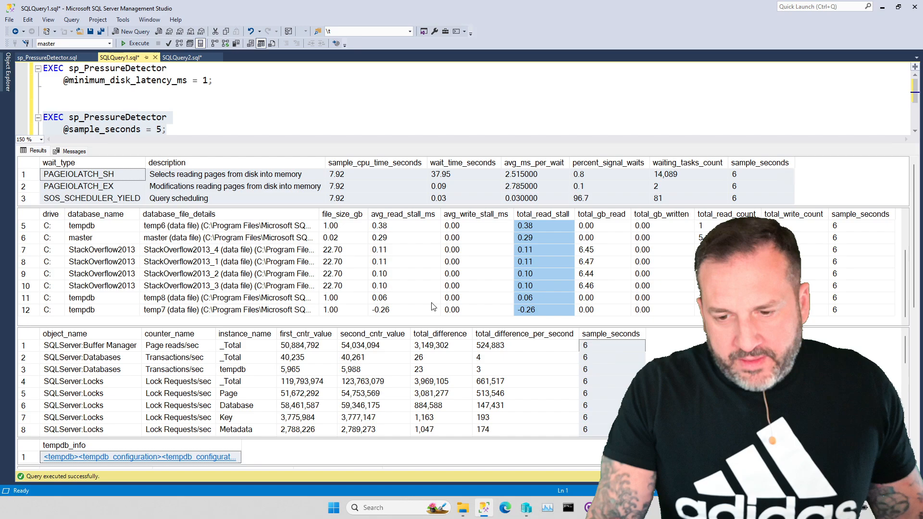
left_click(395, 310)
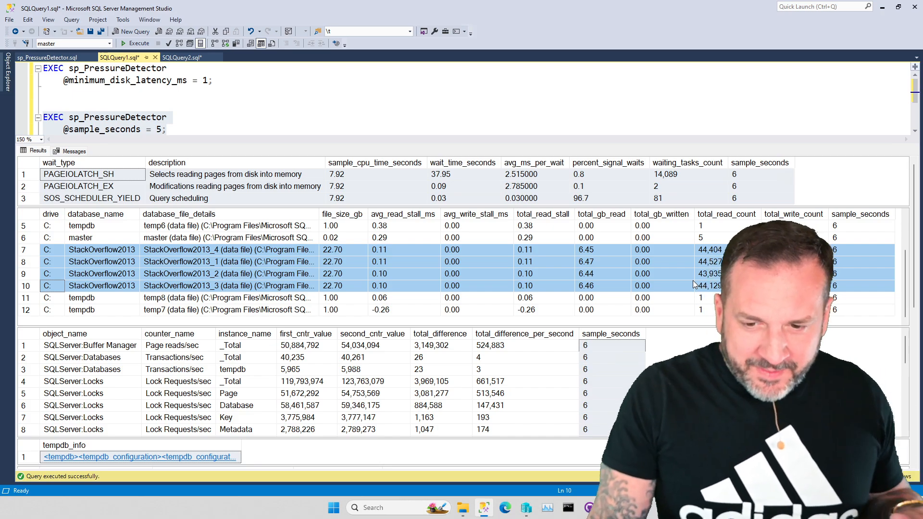
mouse_move(690, 288)
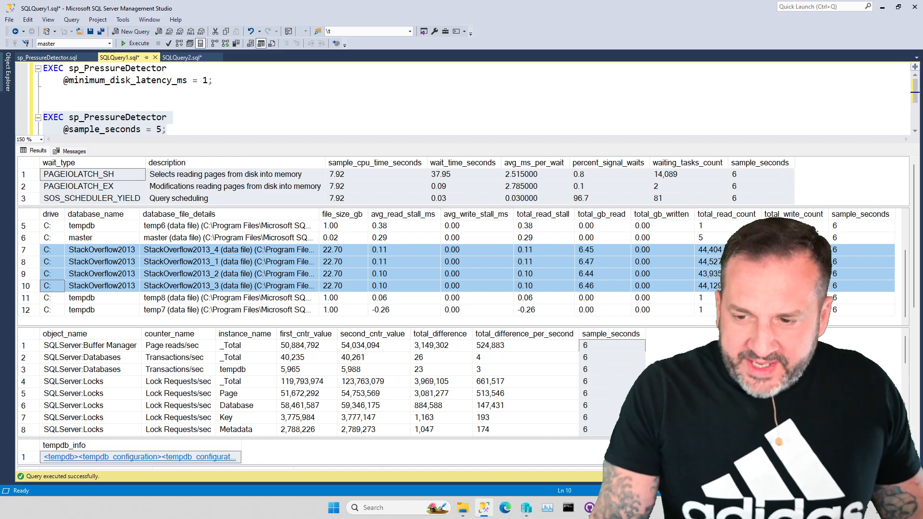
mouse_move(402, 250)
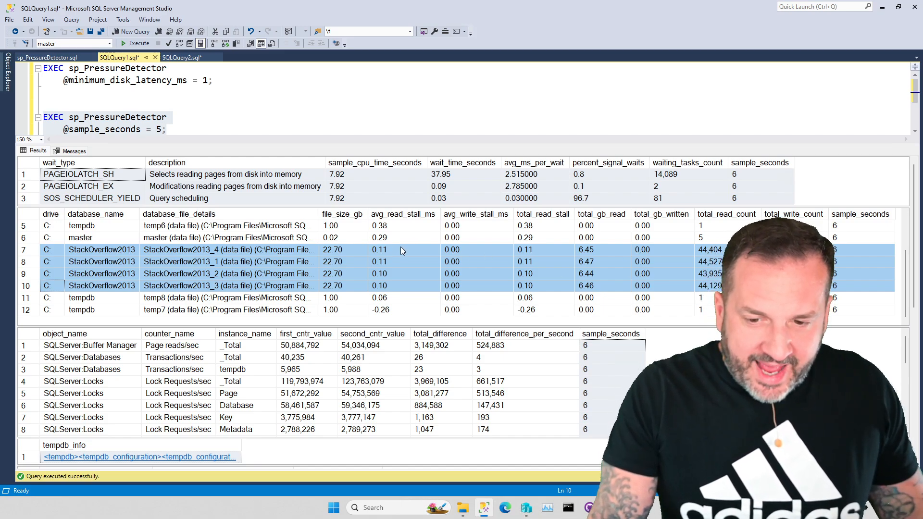
left_click(403, 250)
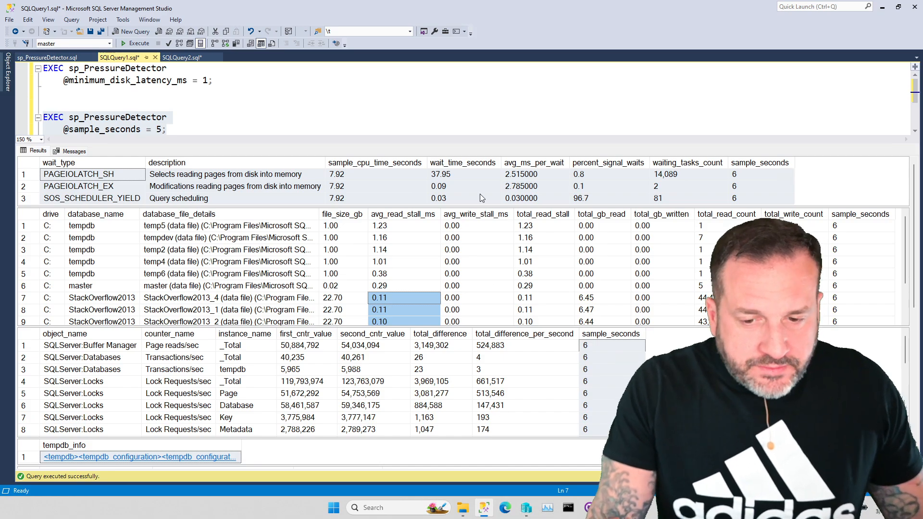
mouse_move(413, 151)
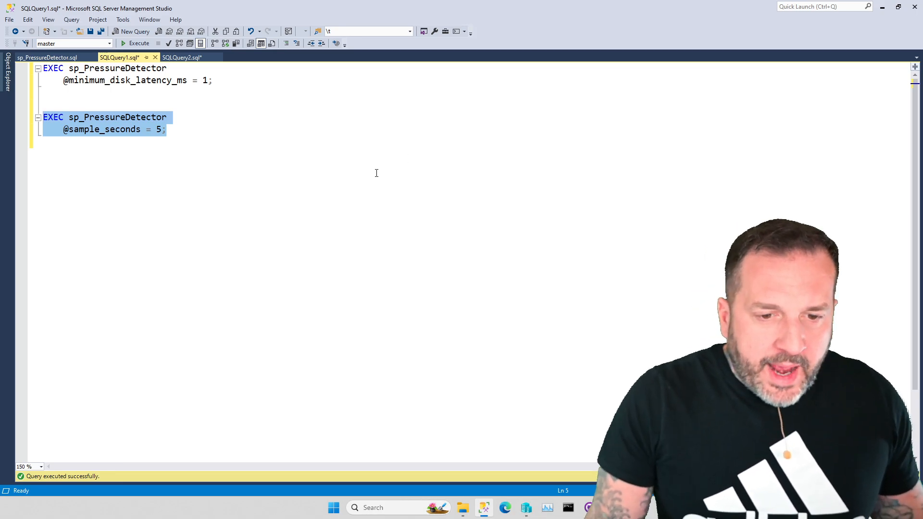
mouse_move(415, 248)
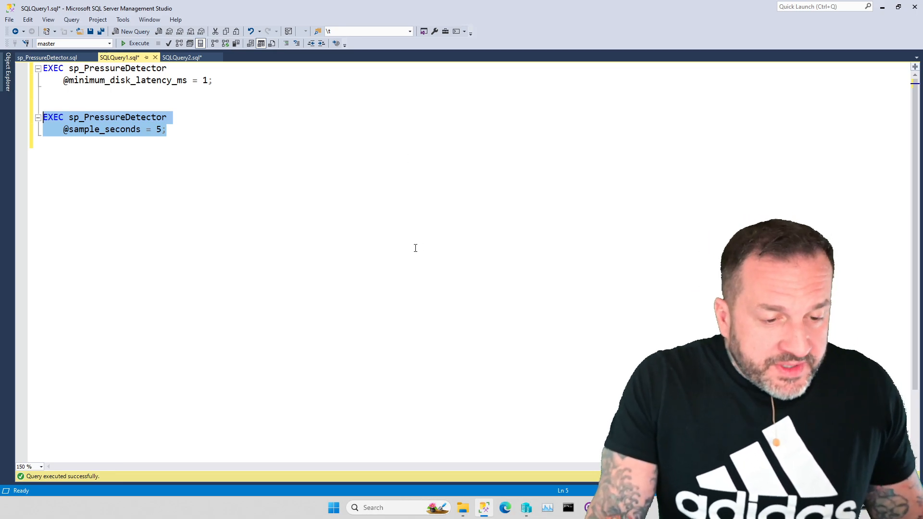